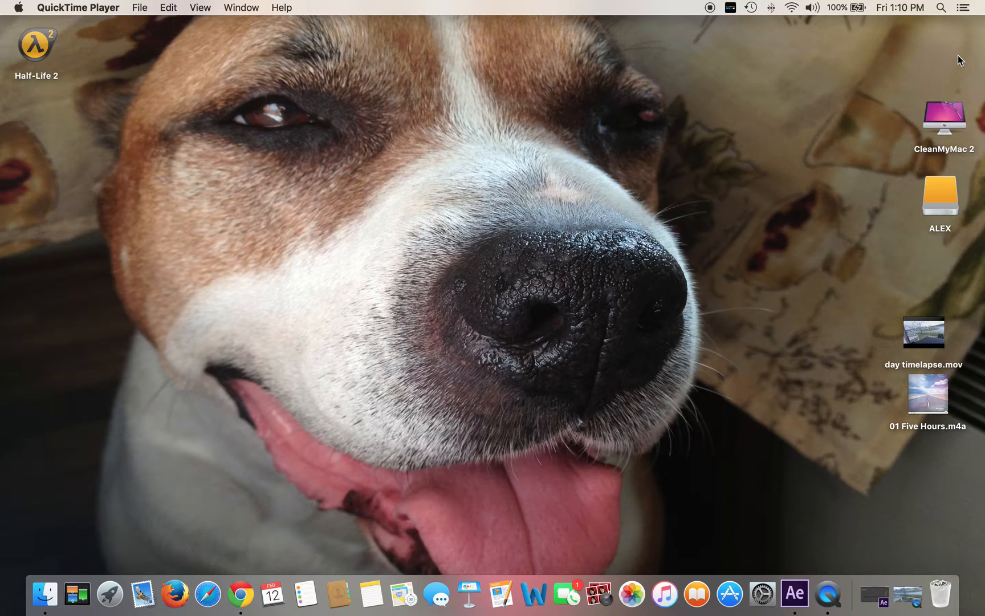
mouse_move(885, 404)
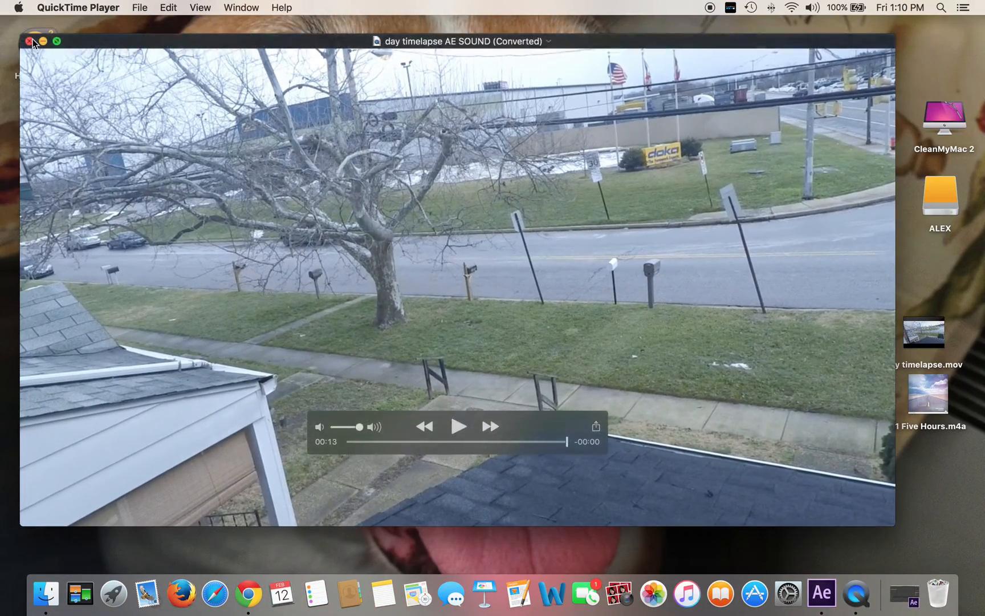
Import 01 Five Hours.m4a and create a day timelapse composition from the timelapse clip
click(30, 41)
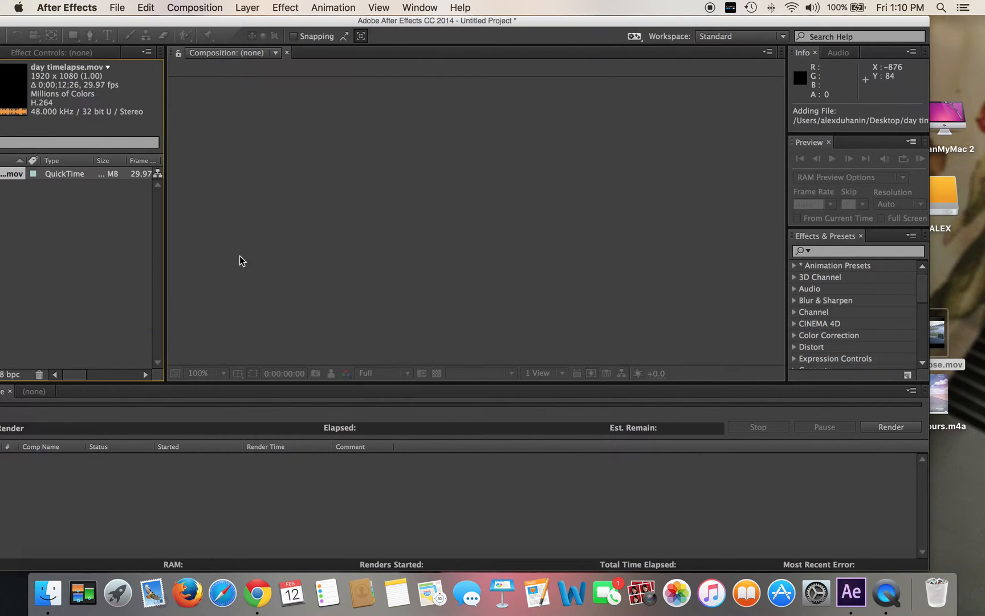
drag(940, 392, 104, 270)
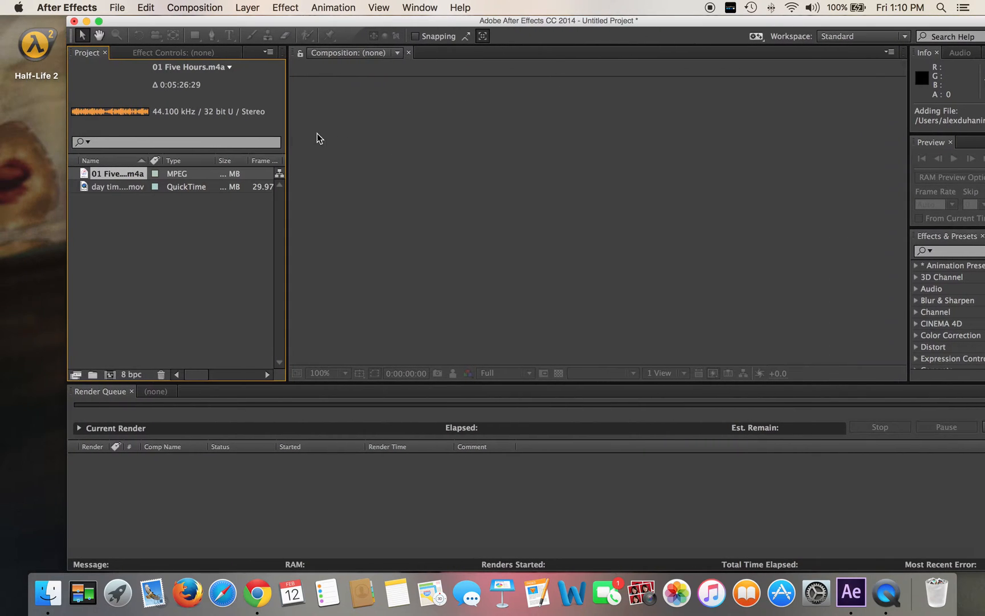
click(118, 187)
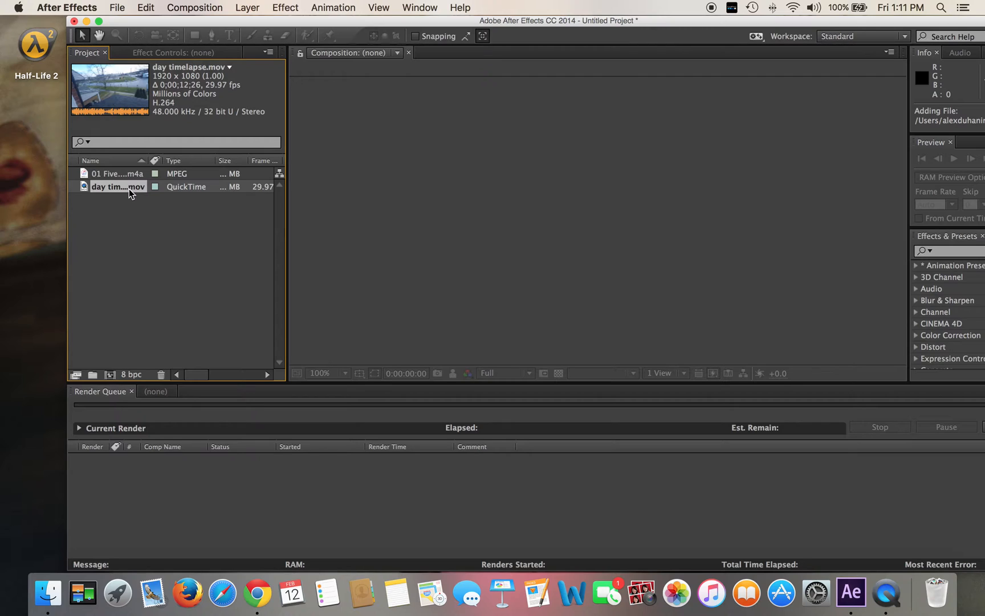
click(128, 189)
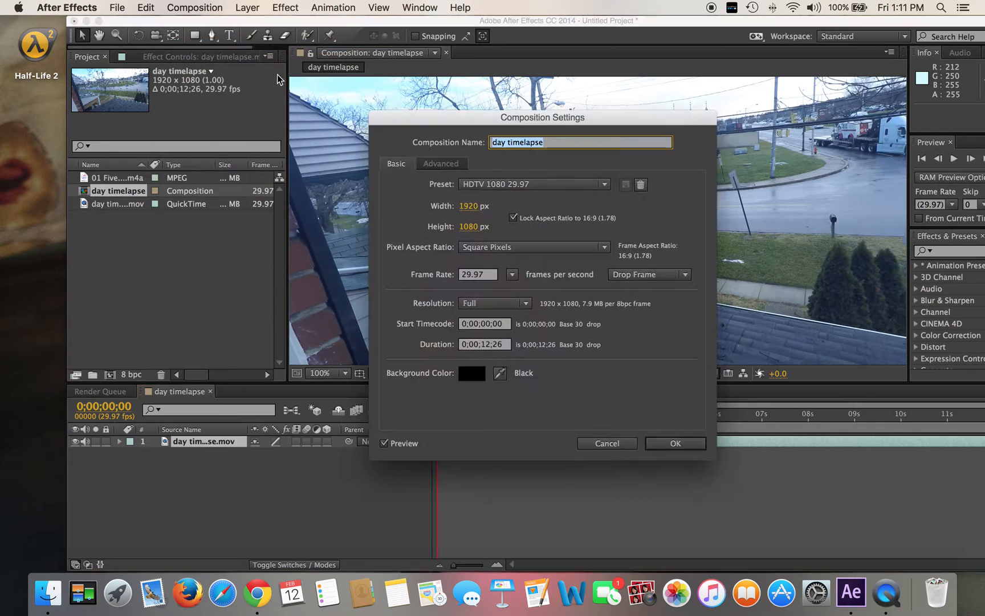
Set the composition to the HDV/HDTV 720 29.97 preset at 1280x720 and confirm
click(478, 206)
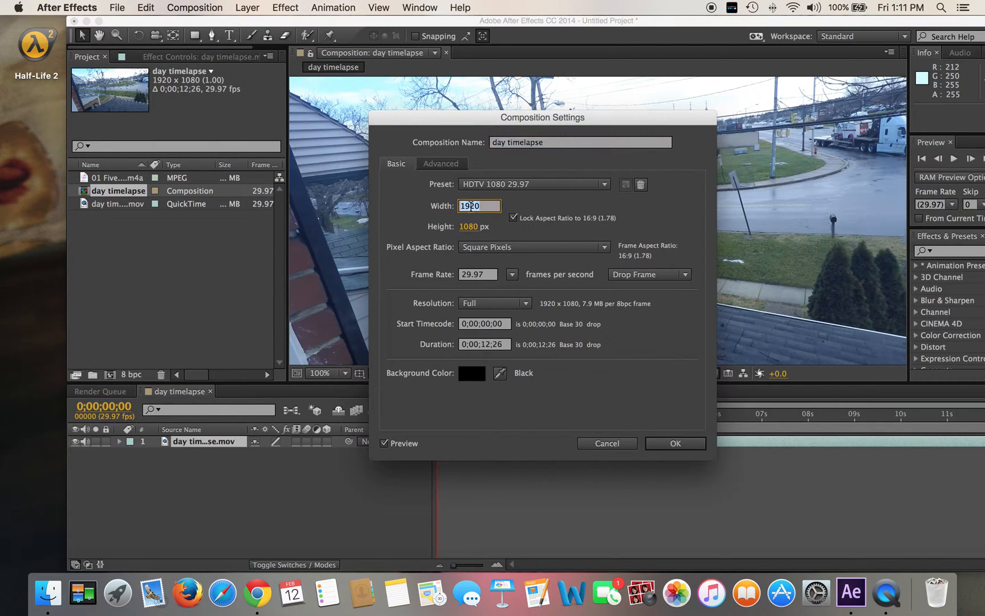
text(1)
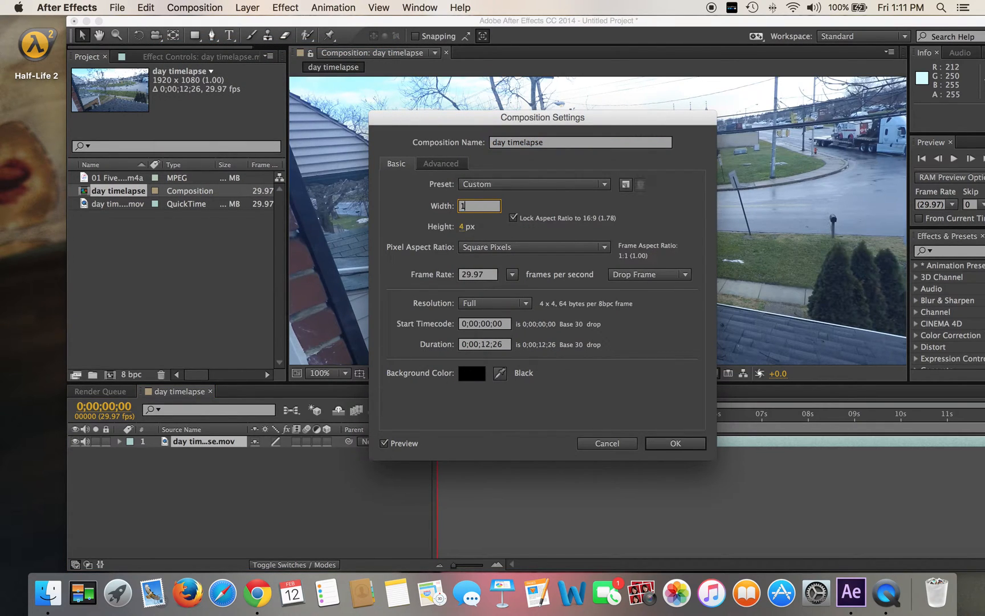
click(535, 184)
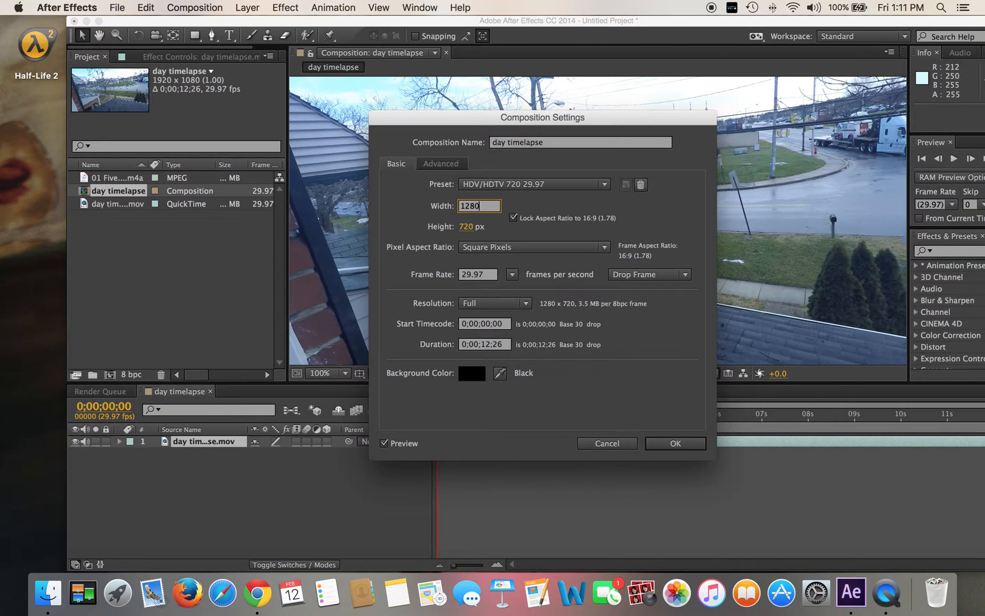
click(675, 444)
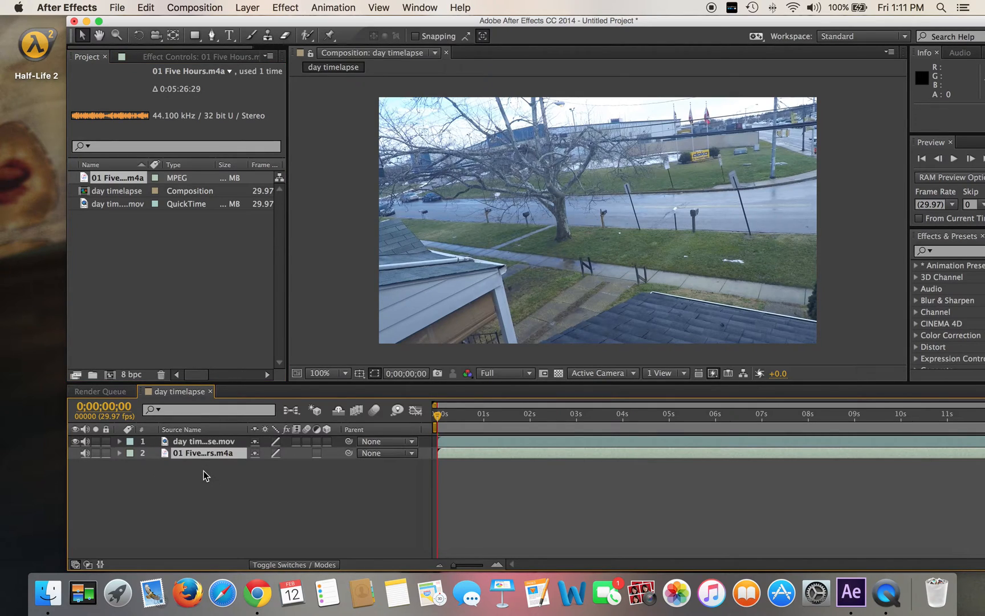
click(120, 452)
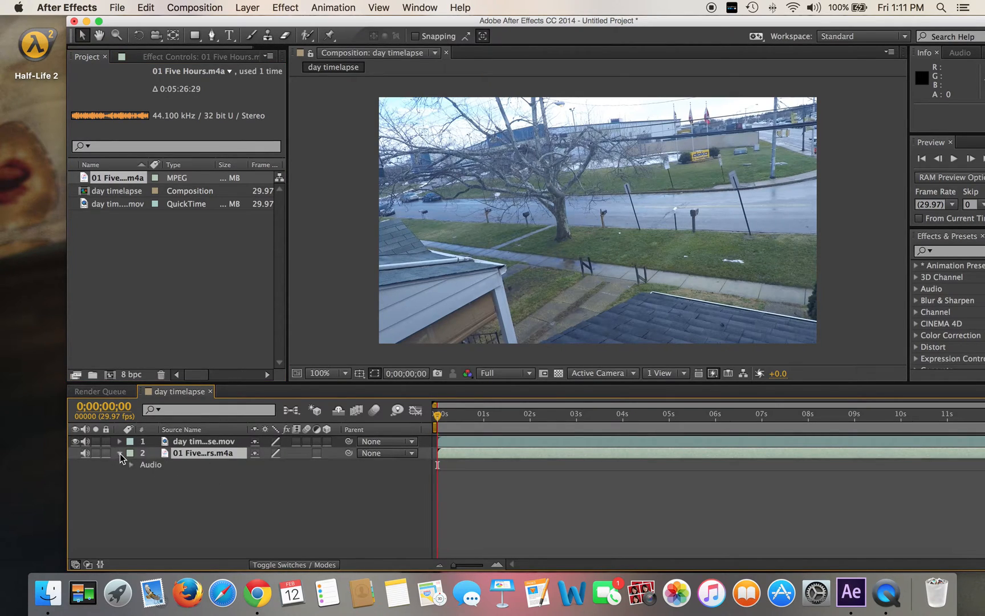
click(130, 466)
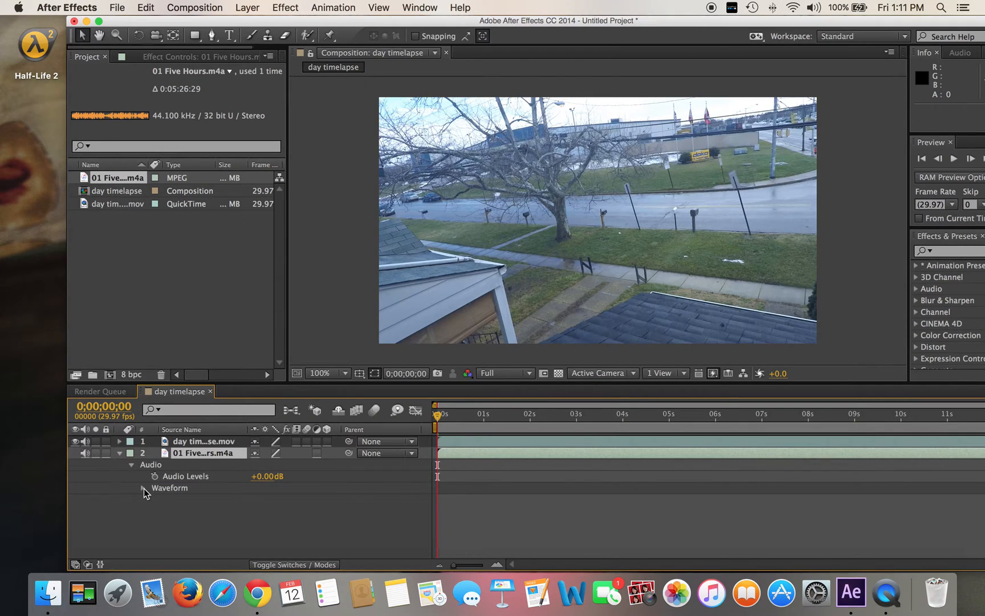
click(144, 488)
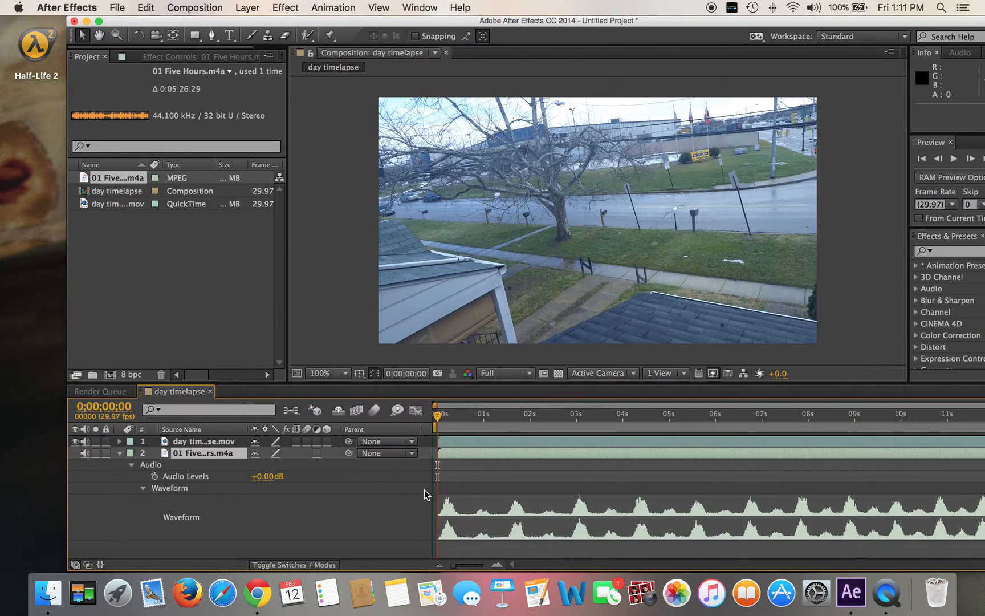
click(120, 452)
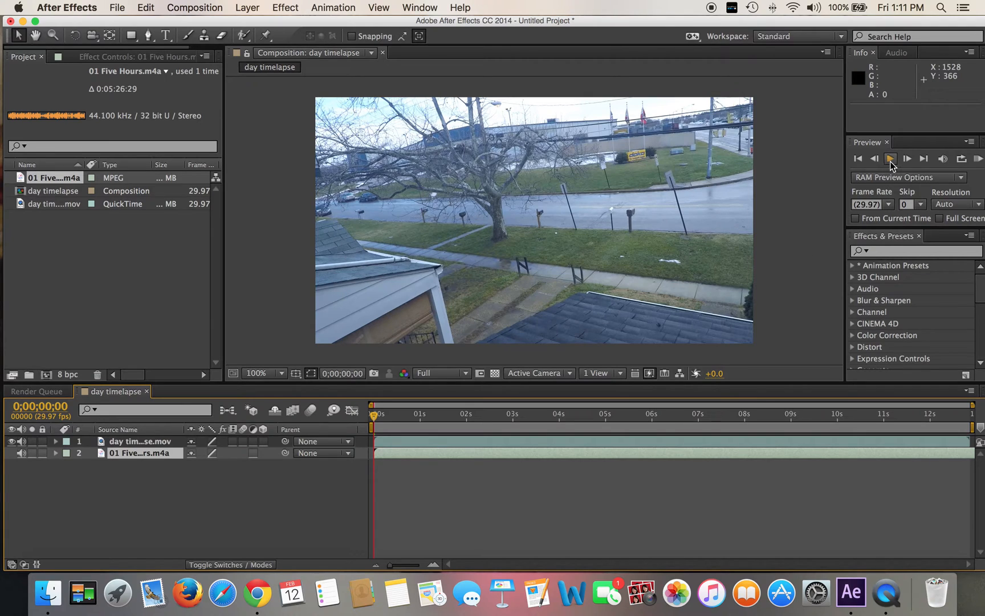
click(891, 158)
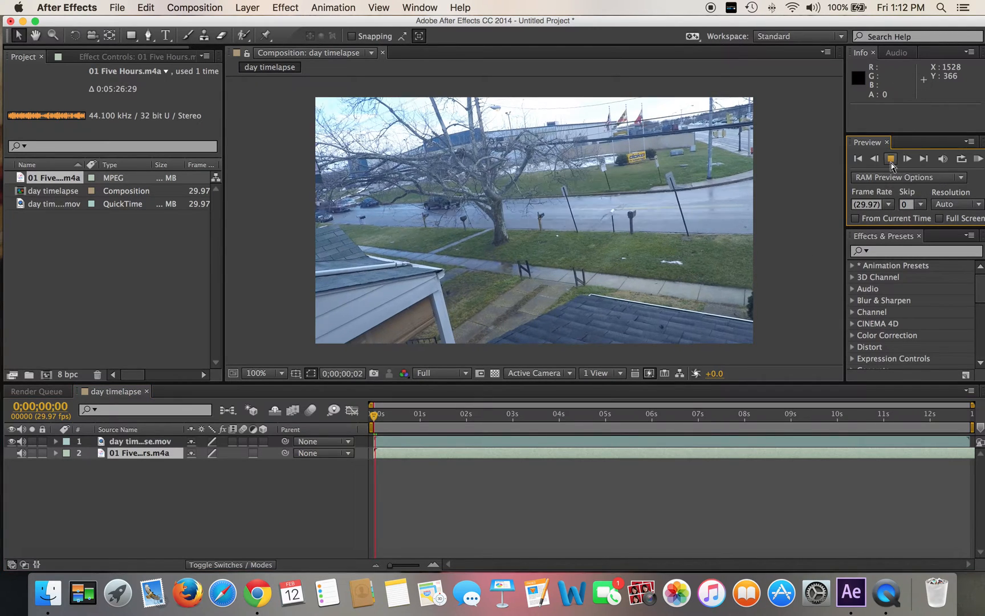
click(891, 158)
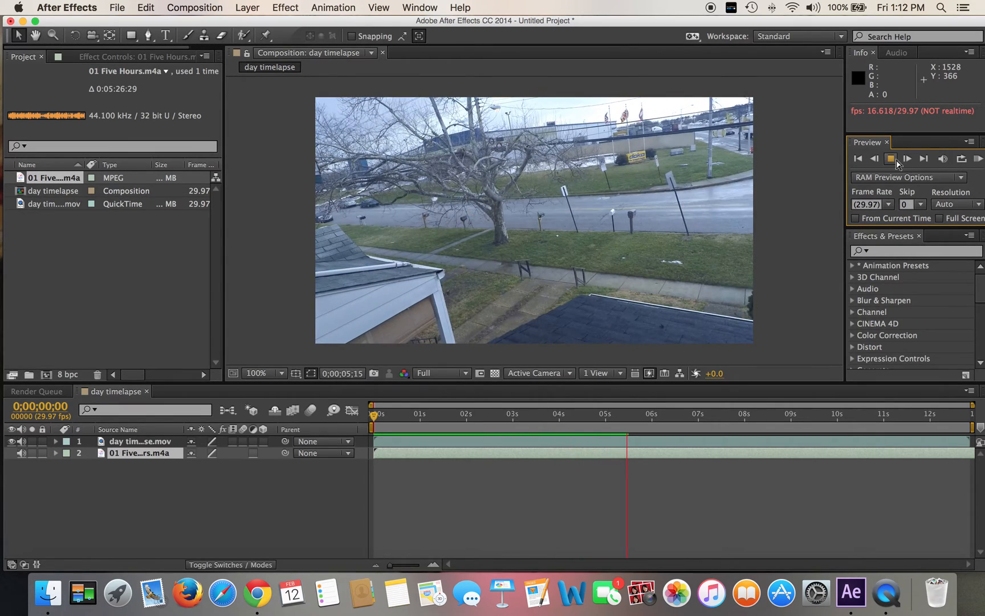
click(891, 158)
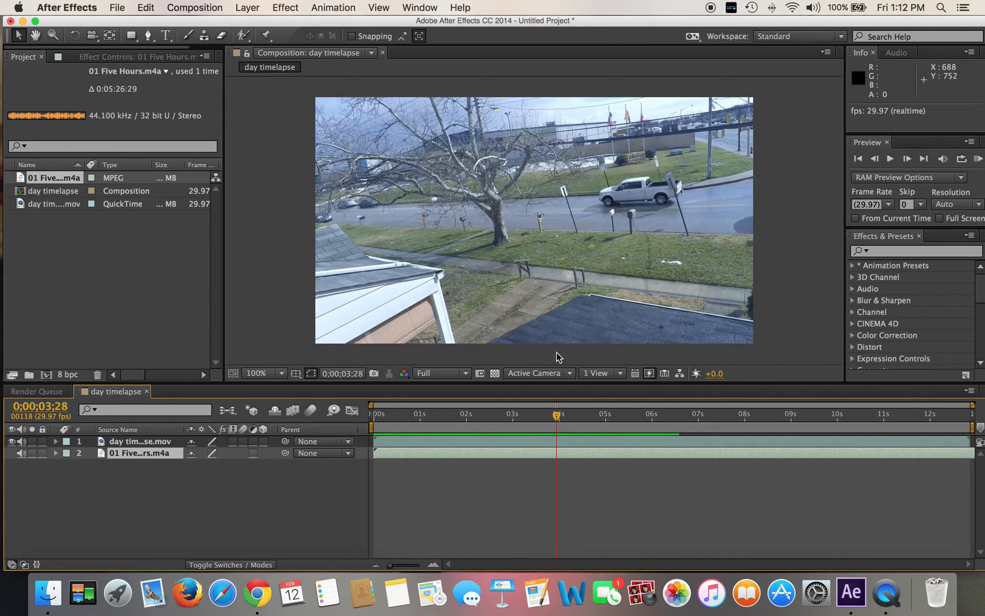
mouse_move(980, 177)
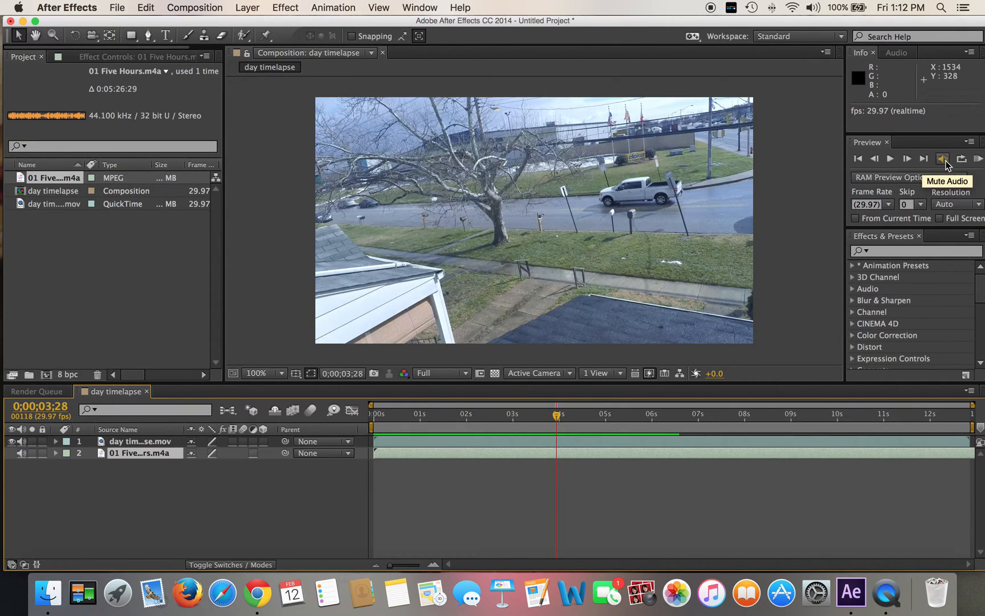
mouse_move(977, 159)
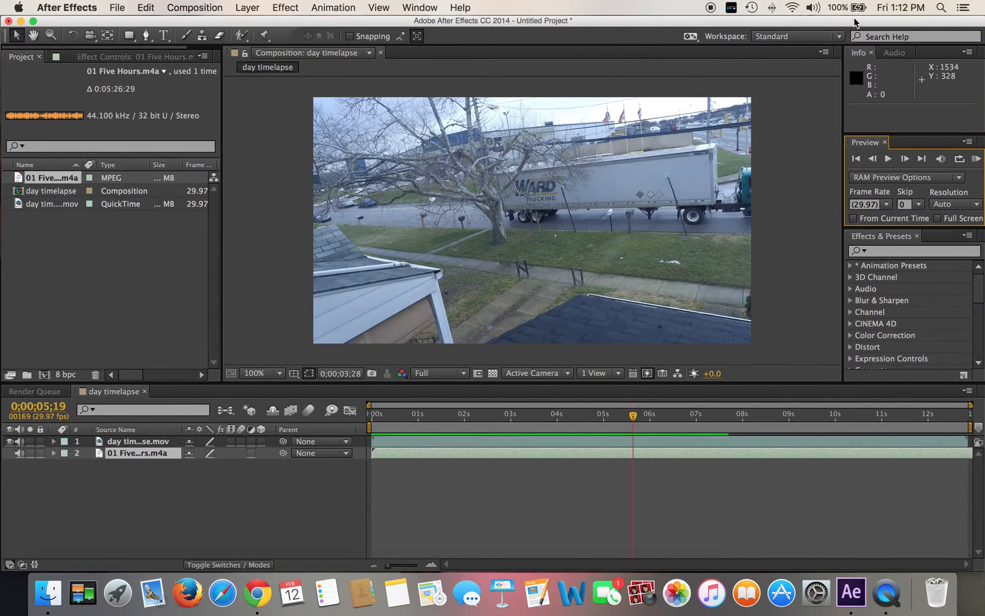
mouse_move(820, 458)
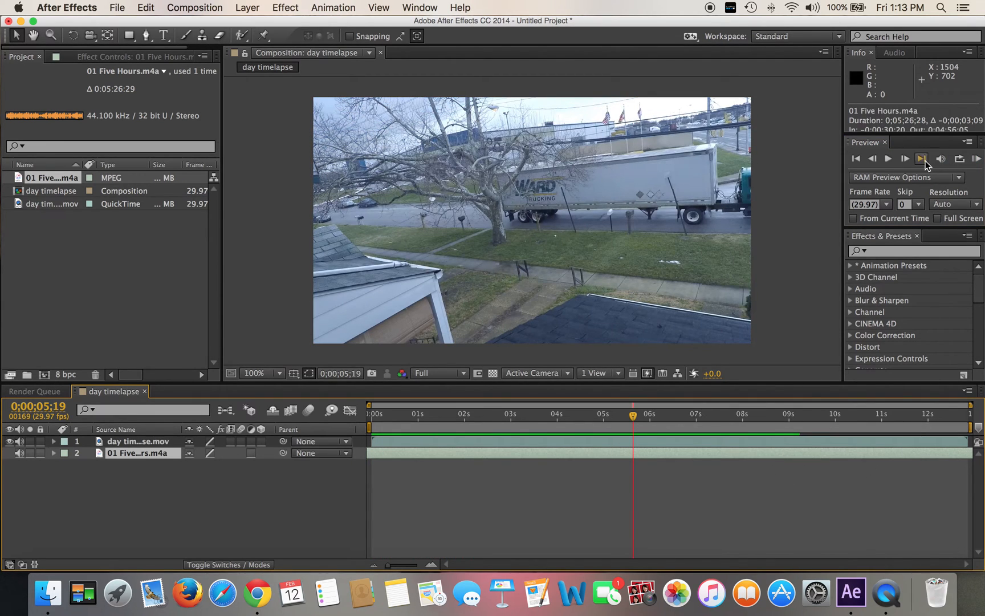
click(906, 160)
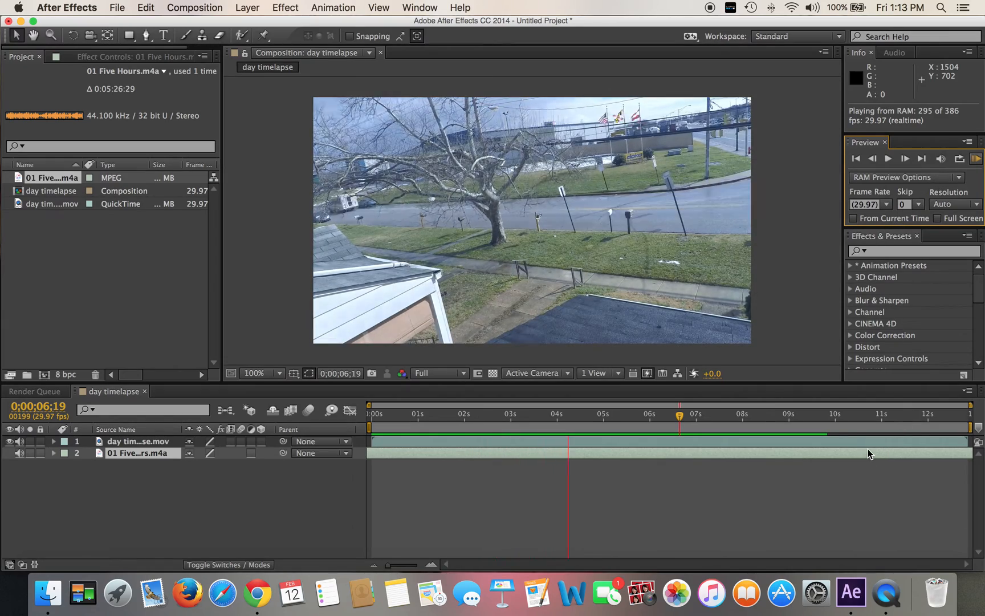
mouse_move(820, 428)
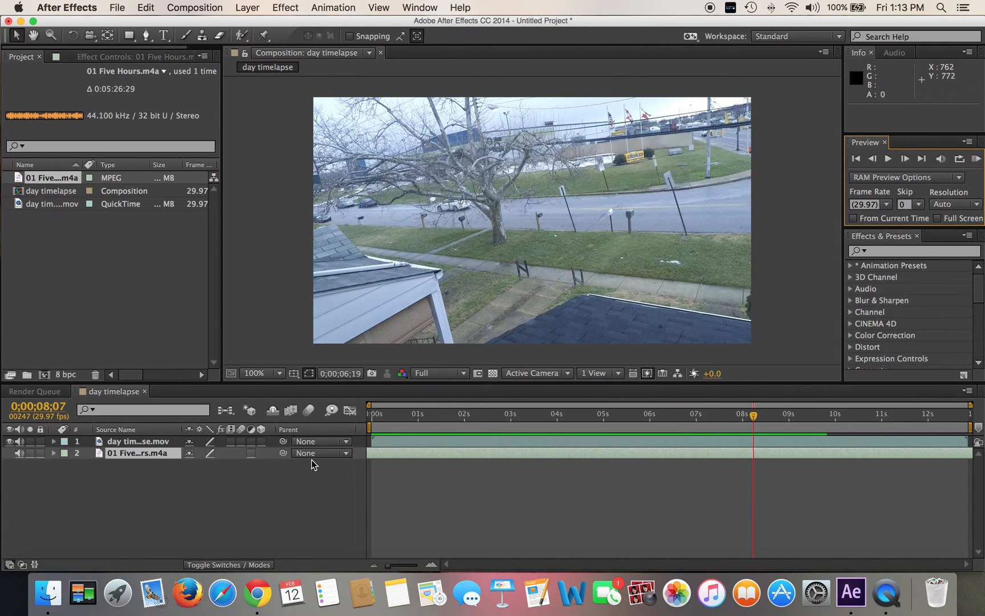
Queue the day timelapse composition via Composition > Add to Render Queue
click(195, 8)
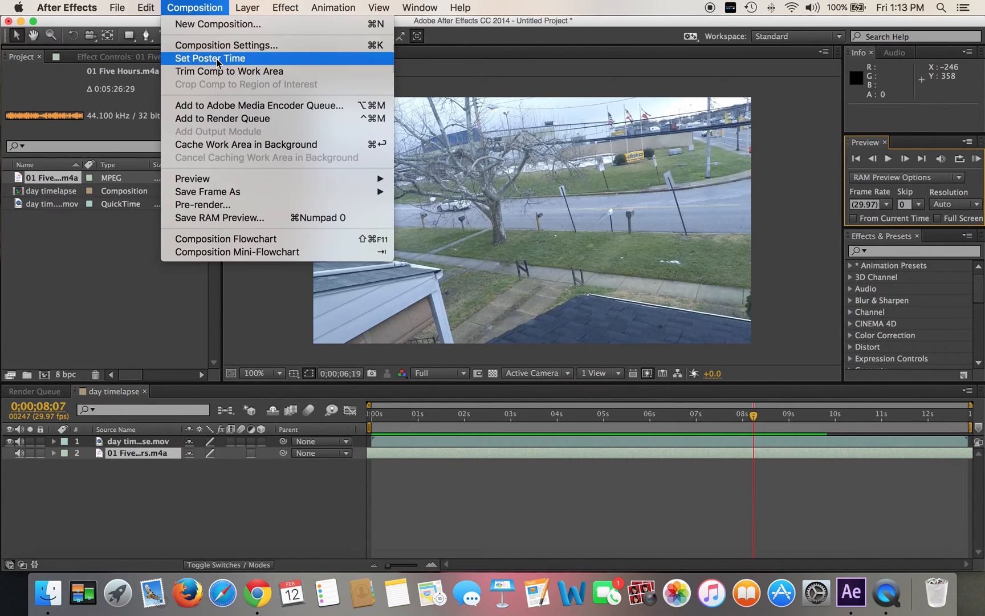
mouse_move(236, 123)
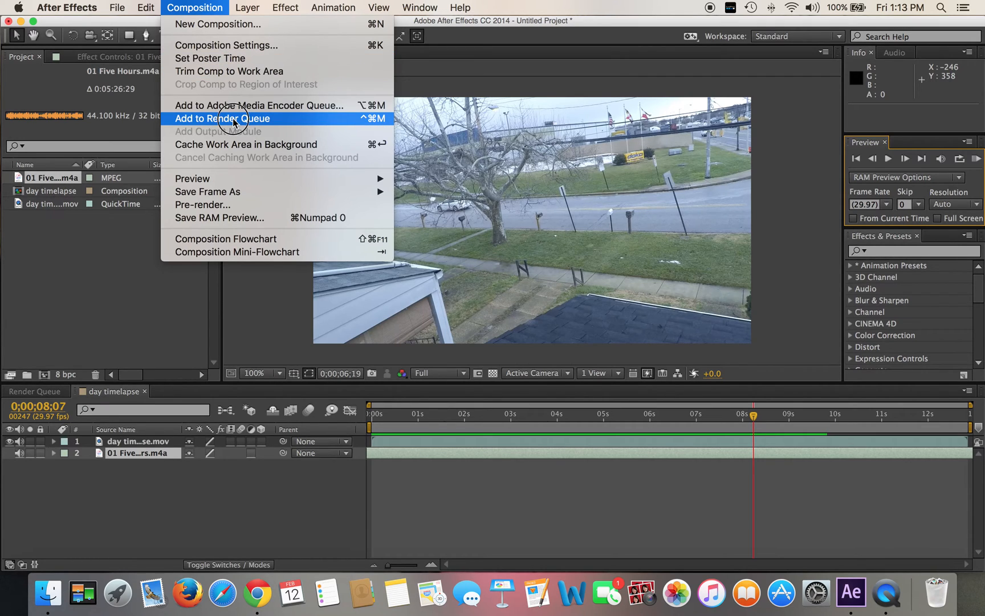
click(222, 118)
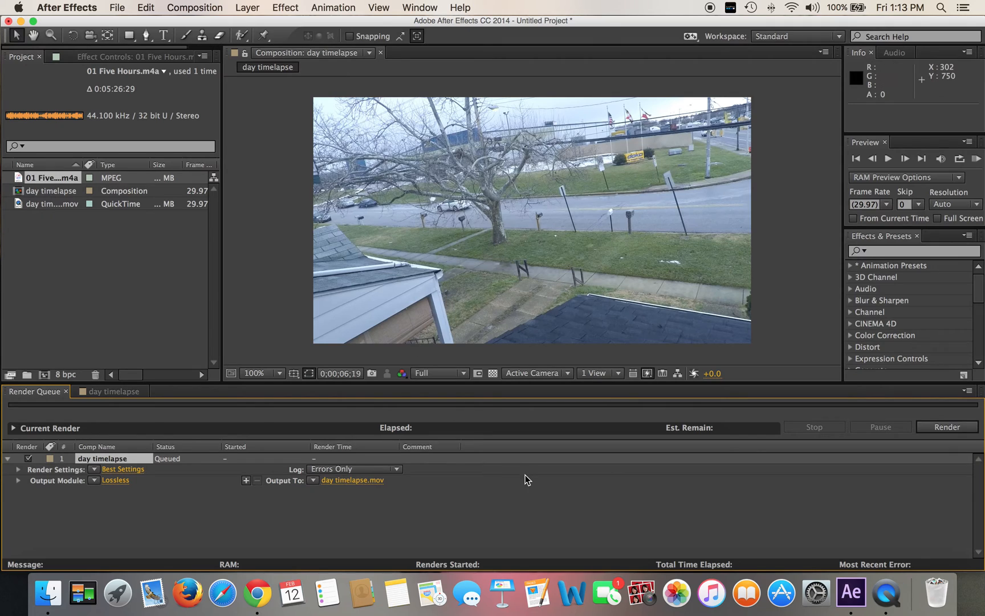
mouse_move(354, 496)
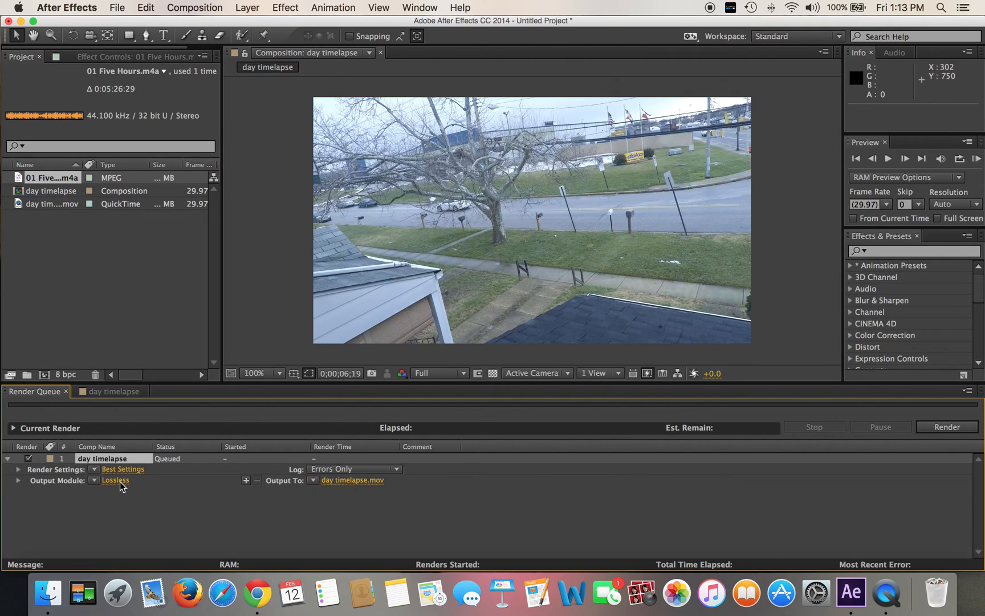
Set the Lossless output module to Audio Output On and confirm
click(115, 480)
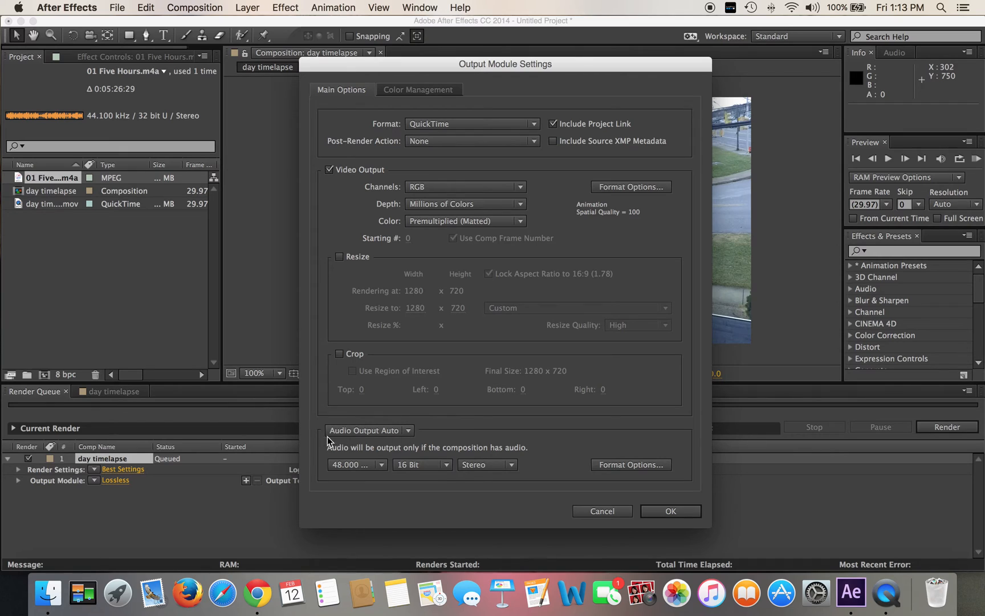
mouse_move(366, 438)
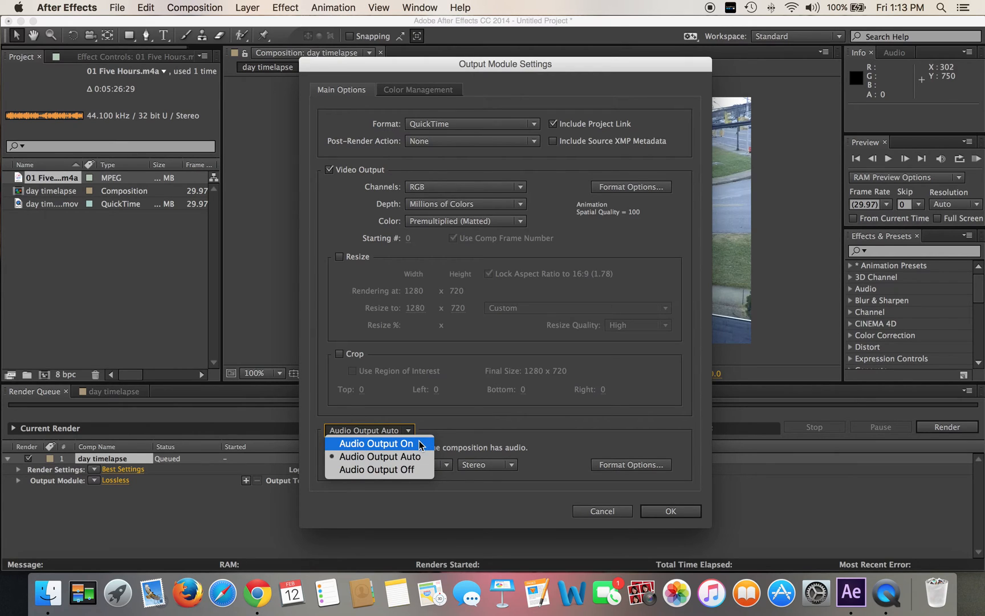
click(373, 443)
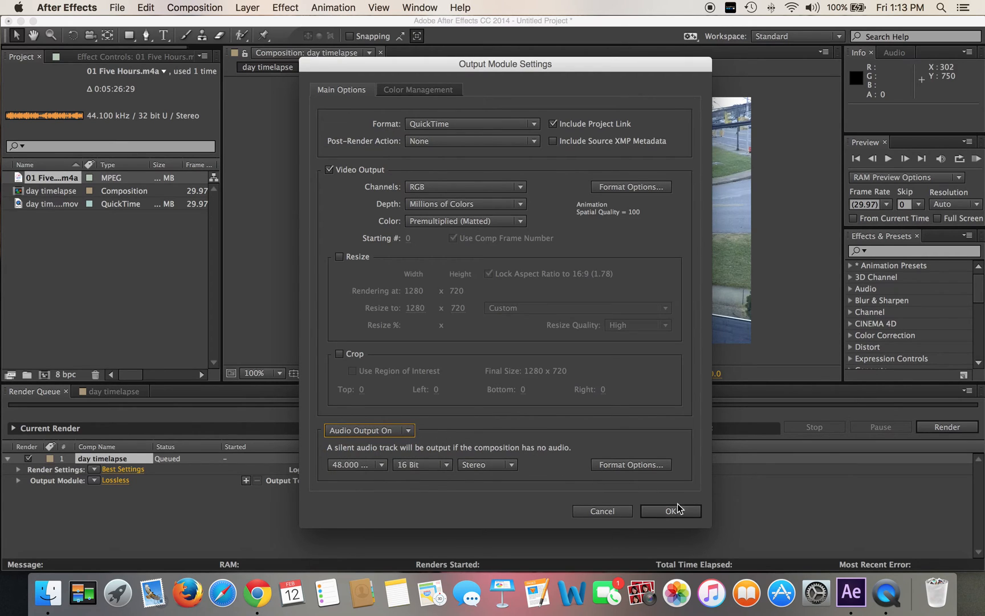
click(671, 511)
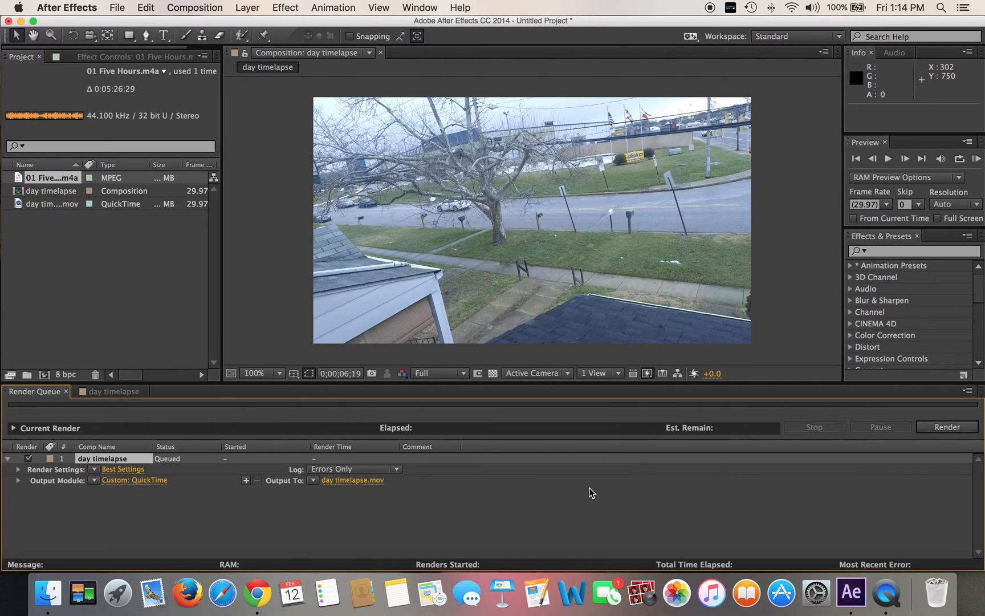
mouse_move(401, 472)
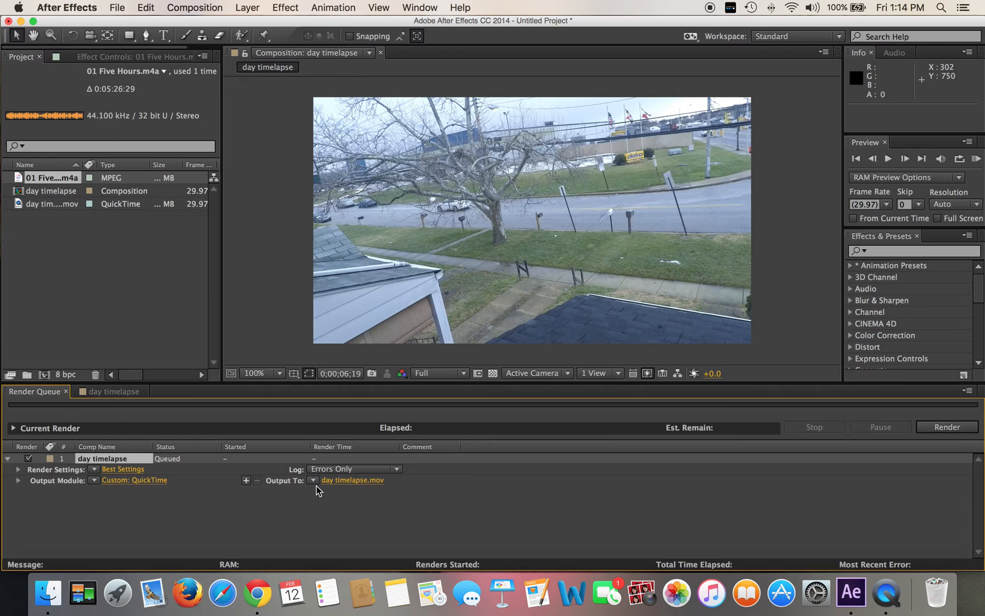
mouse_move(234, 482)
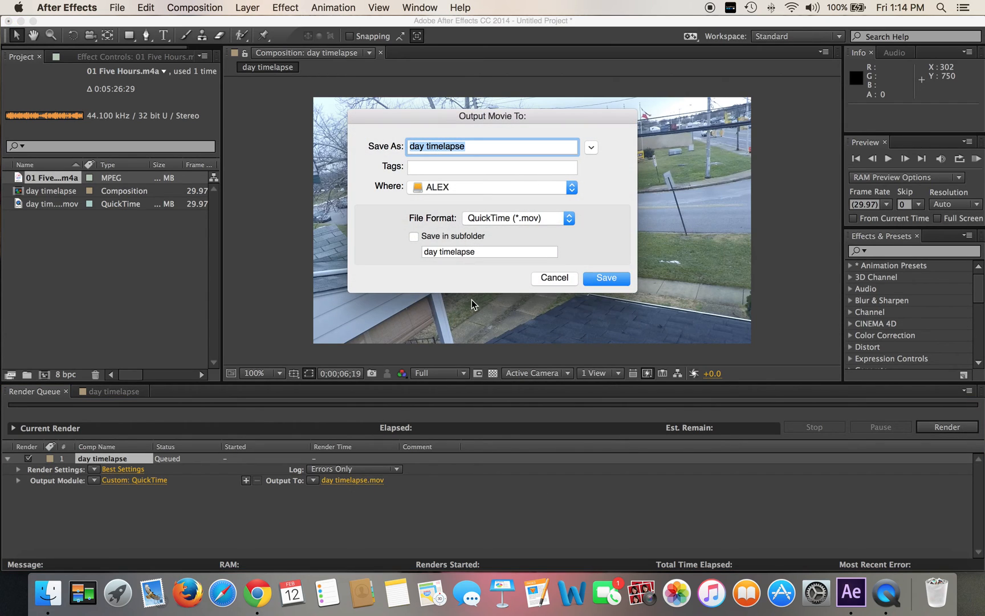
Rename the Output To file to day timelapse 2.mov and save
click(469, 150)
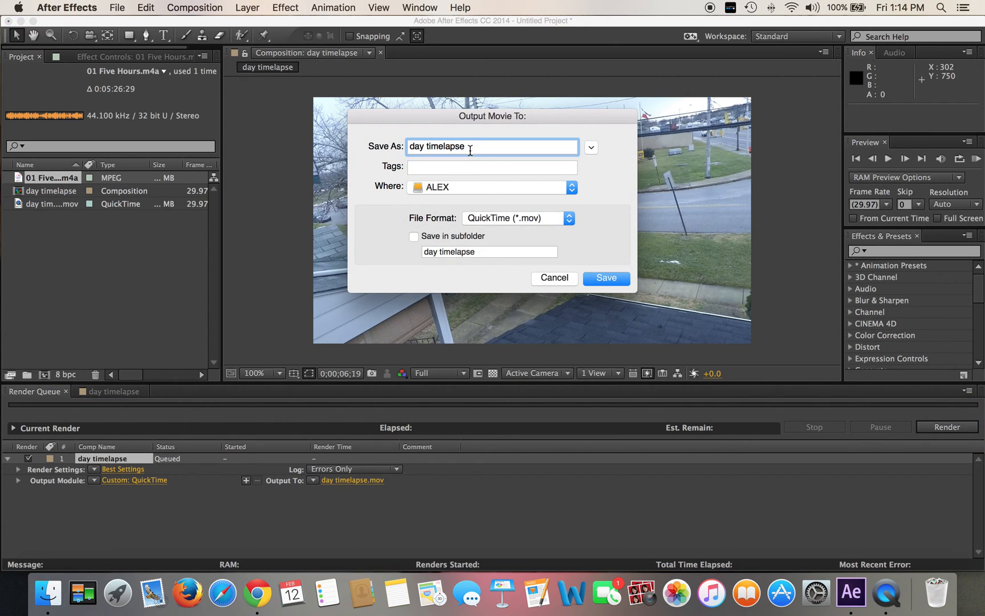
text(C2)
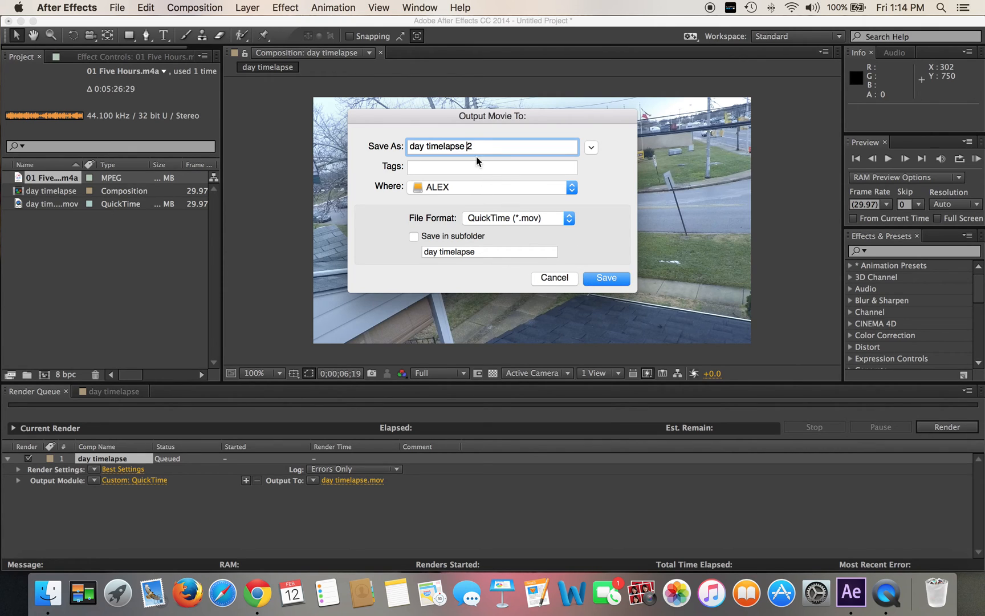
click(607, 278)
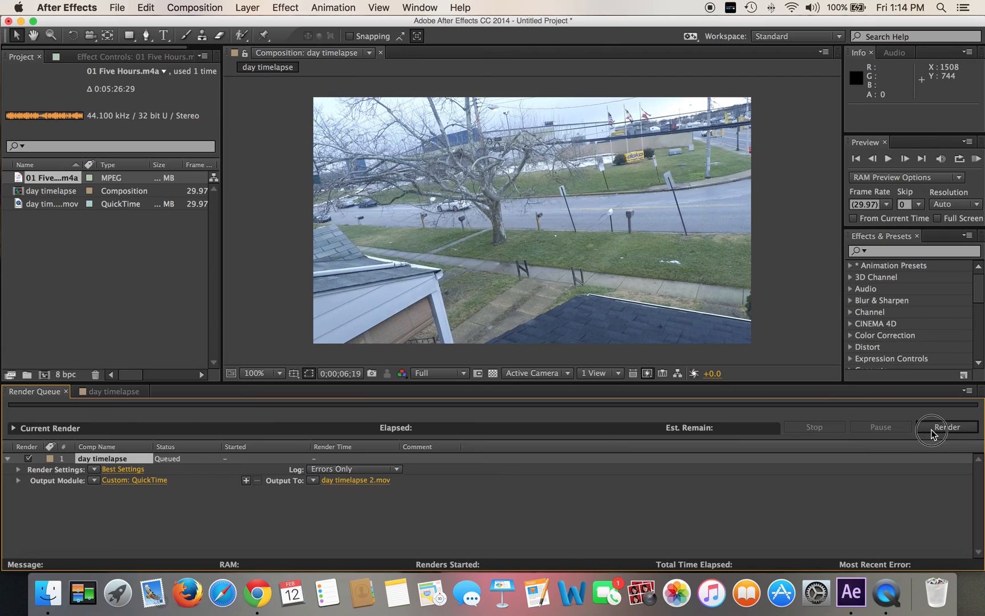
Start rendering the queued day timelapse composition
click(947, 426)
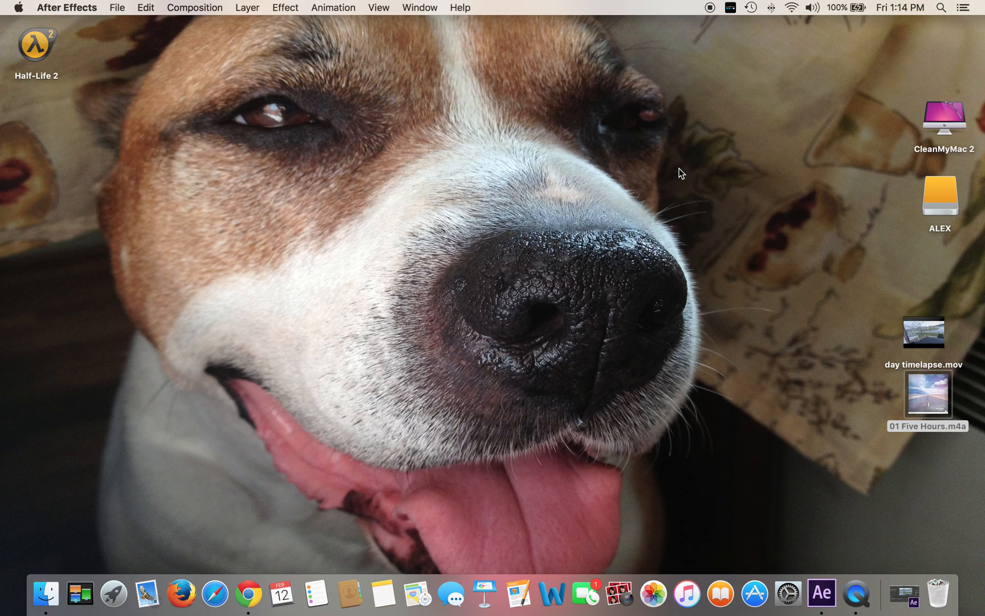
mouse_move(709, 49)
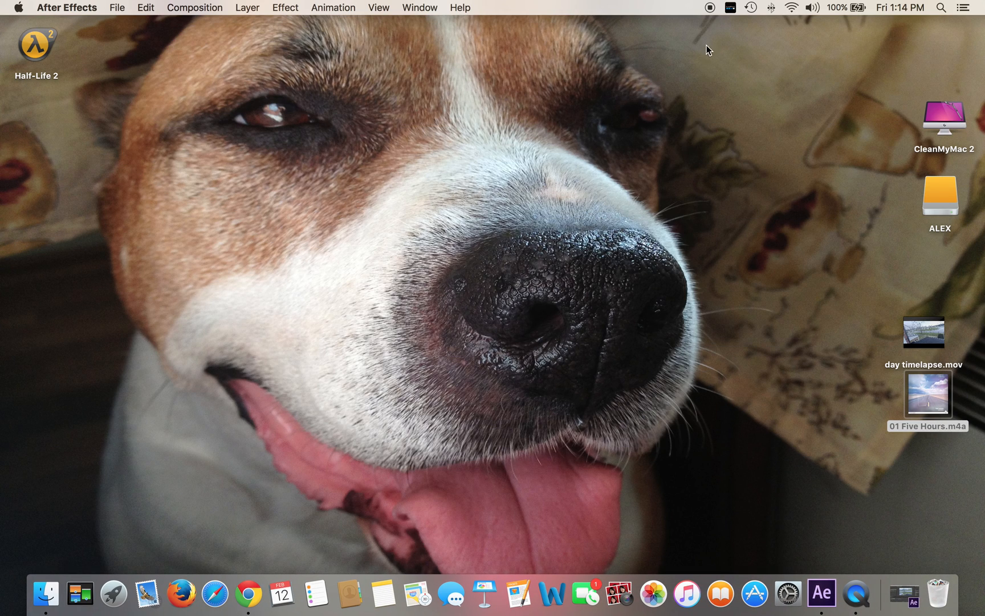
mouse_move(712, 23)
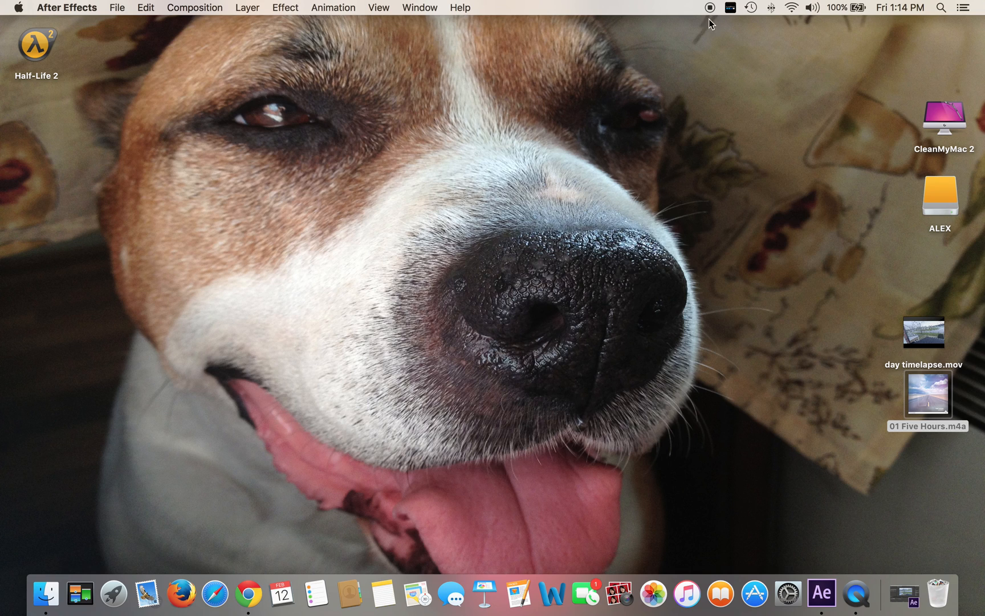